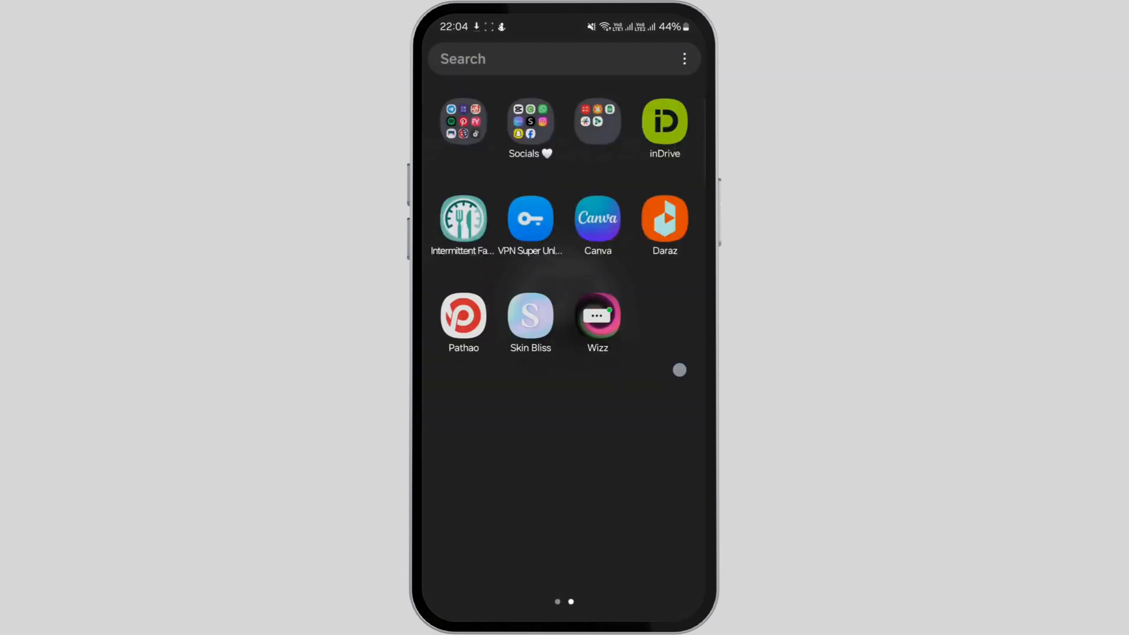
Launch Wizz and respond to its notification permission prompt to reach the welcome screen
left_click(597, 316)
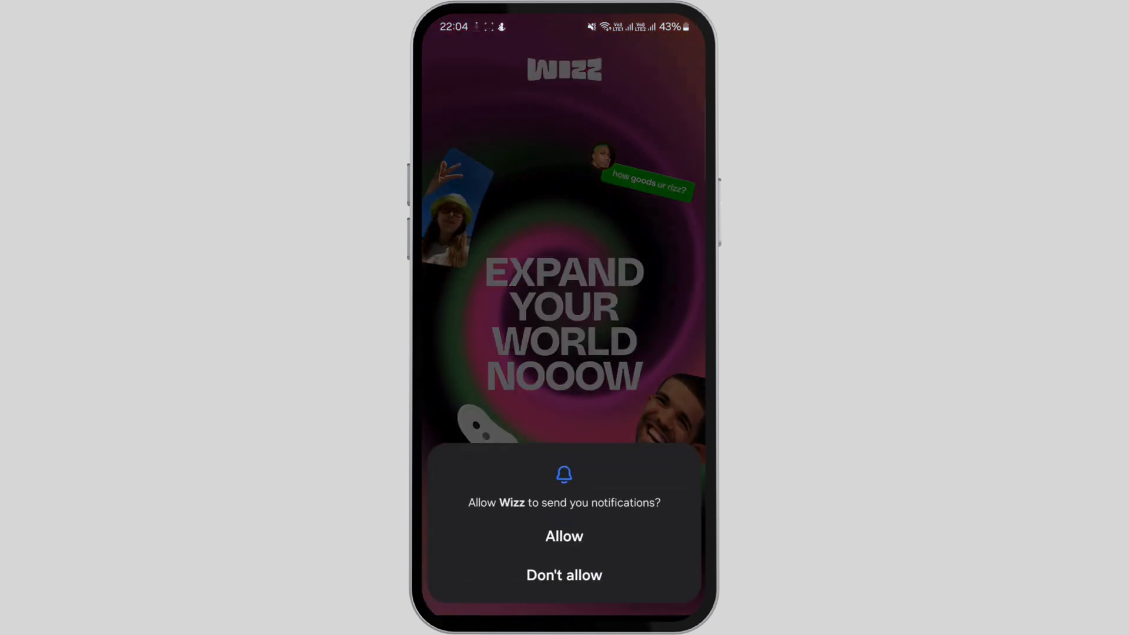
left_click(564, 536)
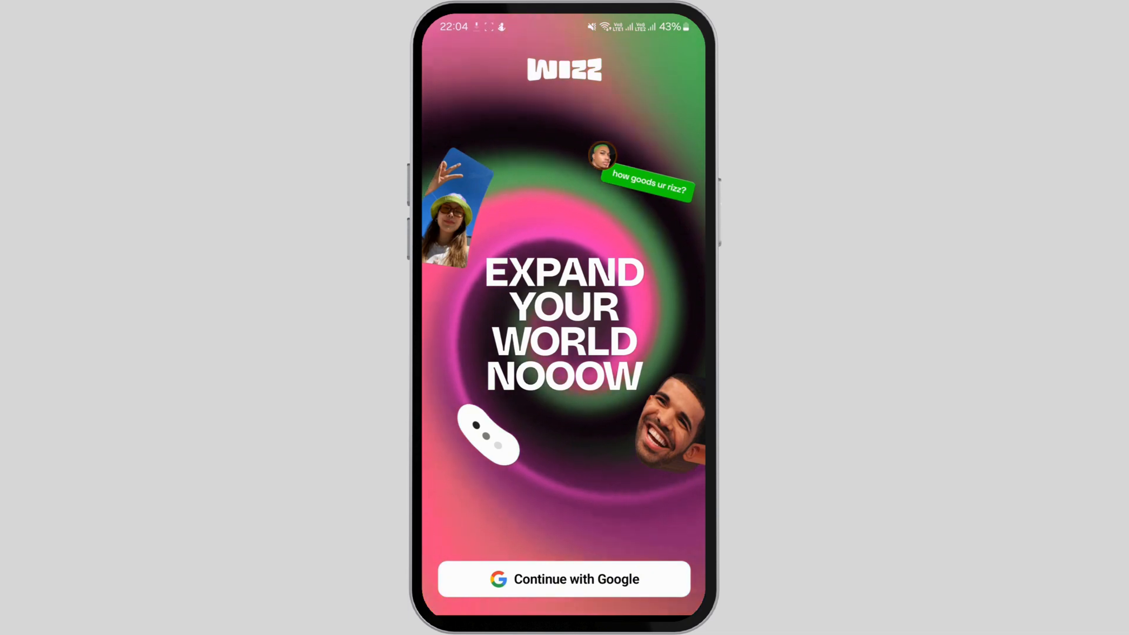
Return home, open the installed apps list in Settings, and start an app search
key("Home")
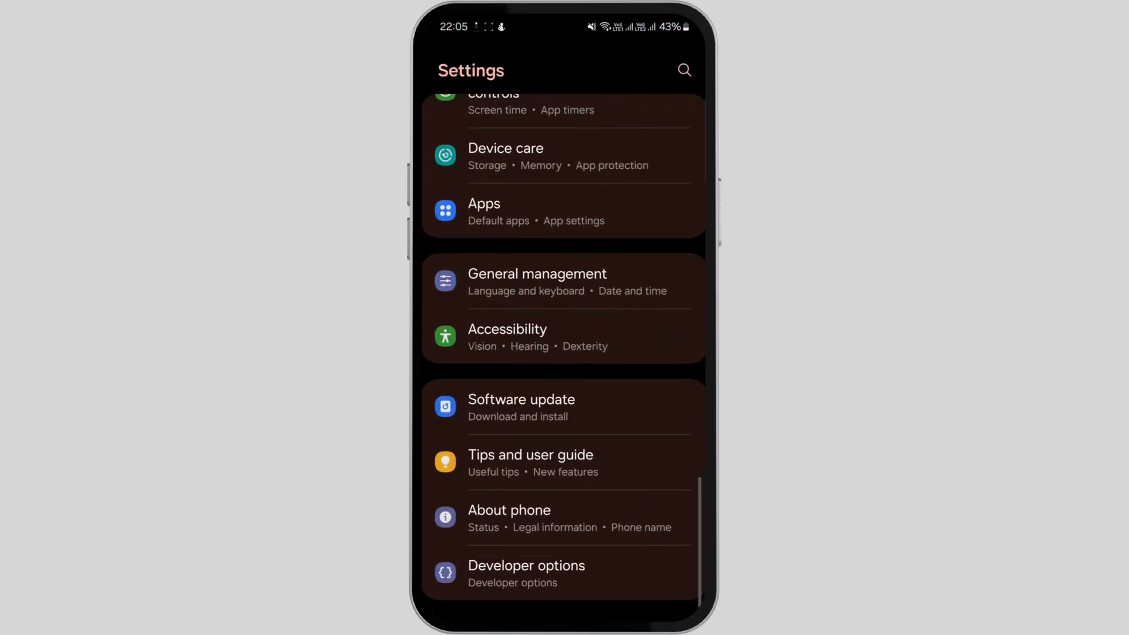
left_click(485, 203)
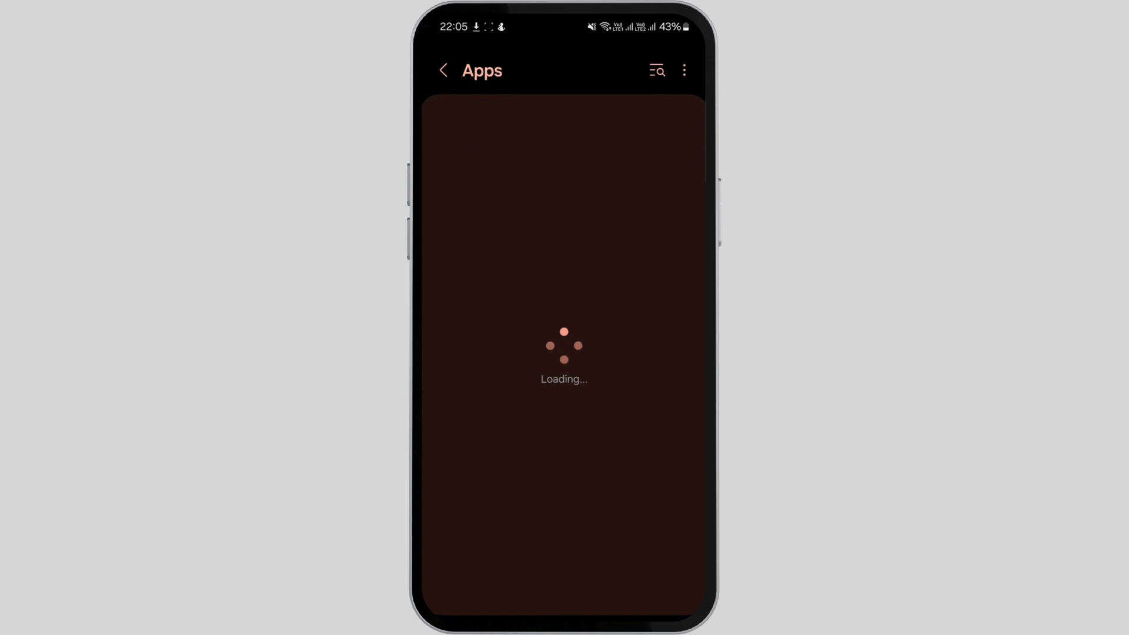
left_click(656, 70)
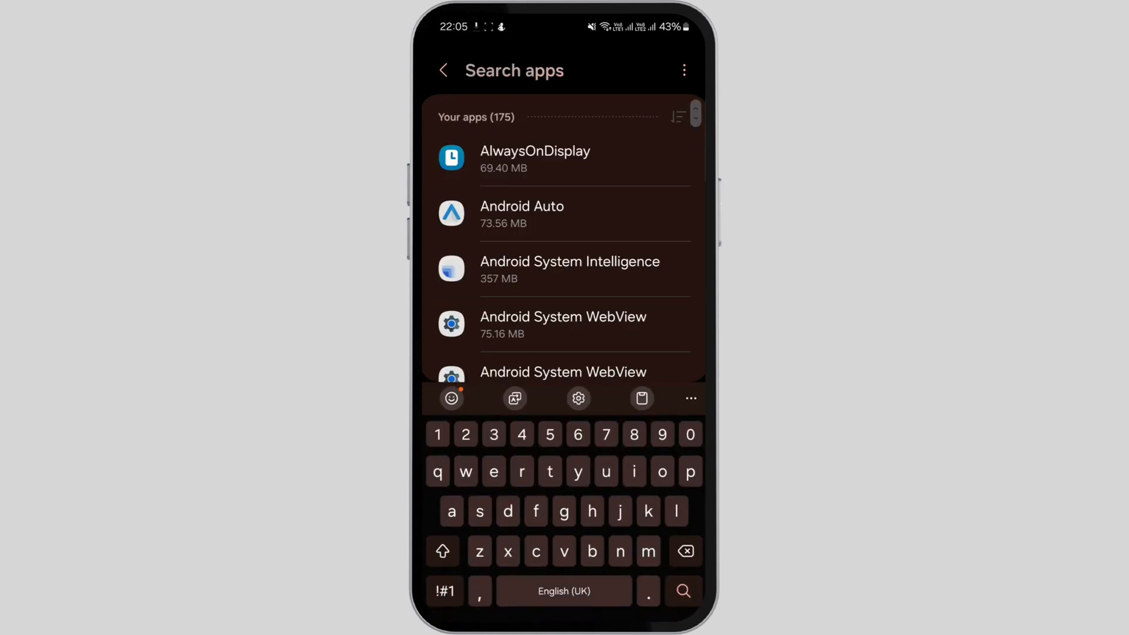
Search for 'wizz', open Wizz, and clear its stored data and cache
type("wizz")
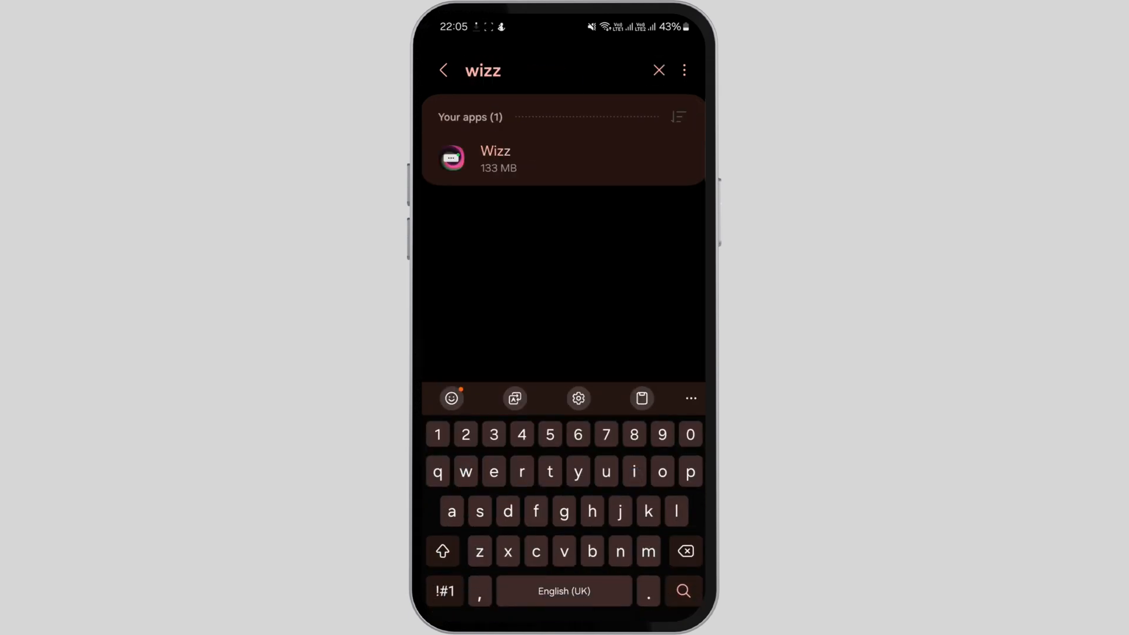
left_click(494, 158)
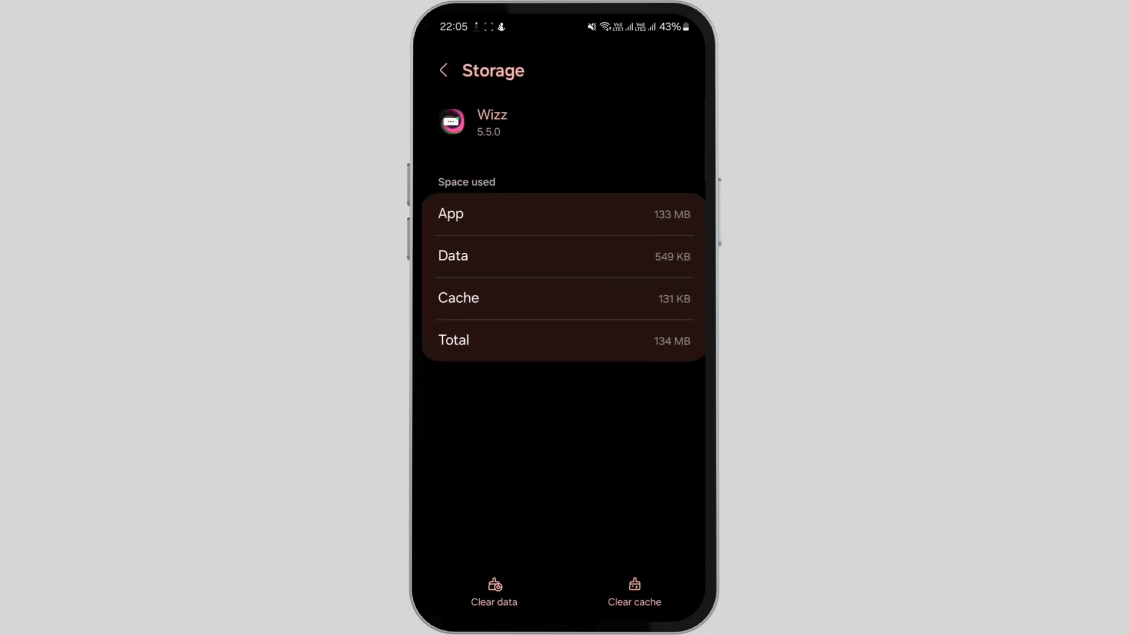
left_click(494, 591)
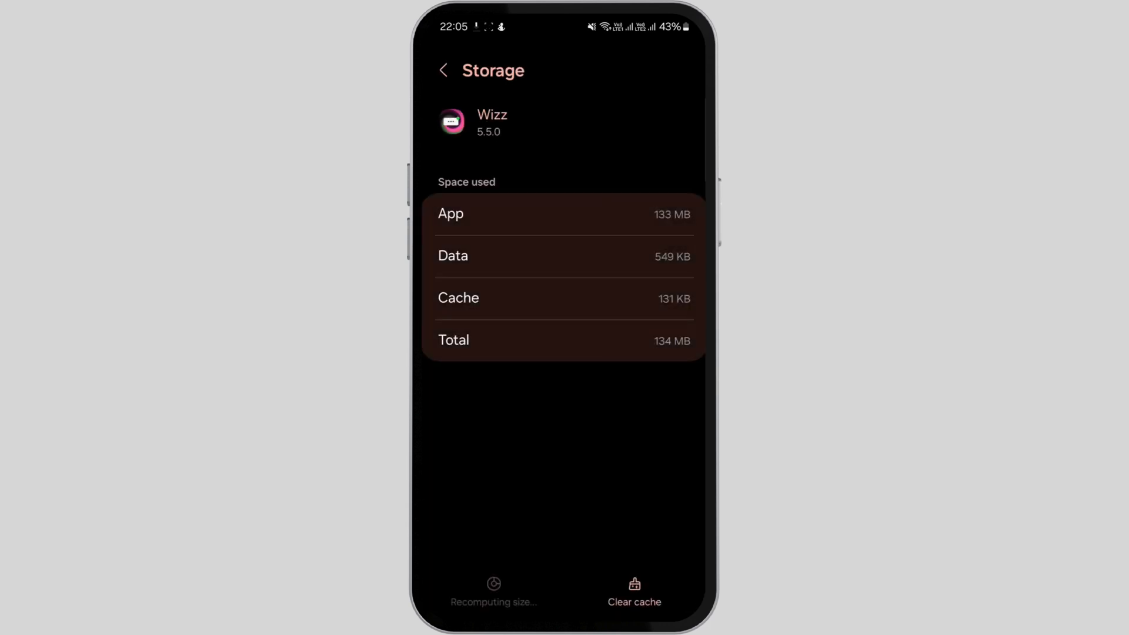
left_click(444, 70)
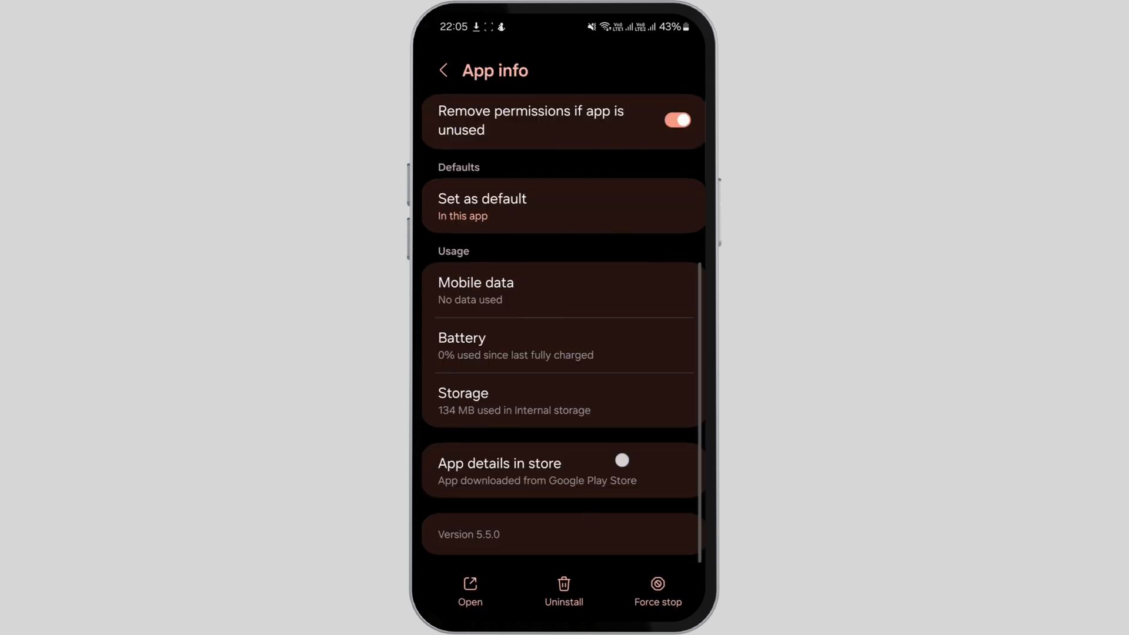
Uninstall Wizz from its App info page and confirm removal with OK
left_click(657, 589)
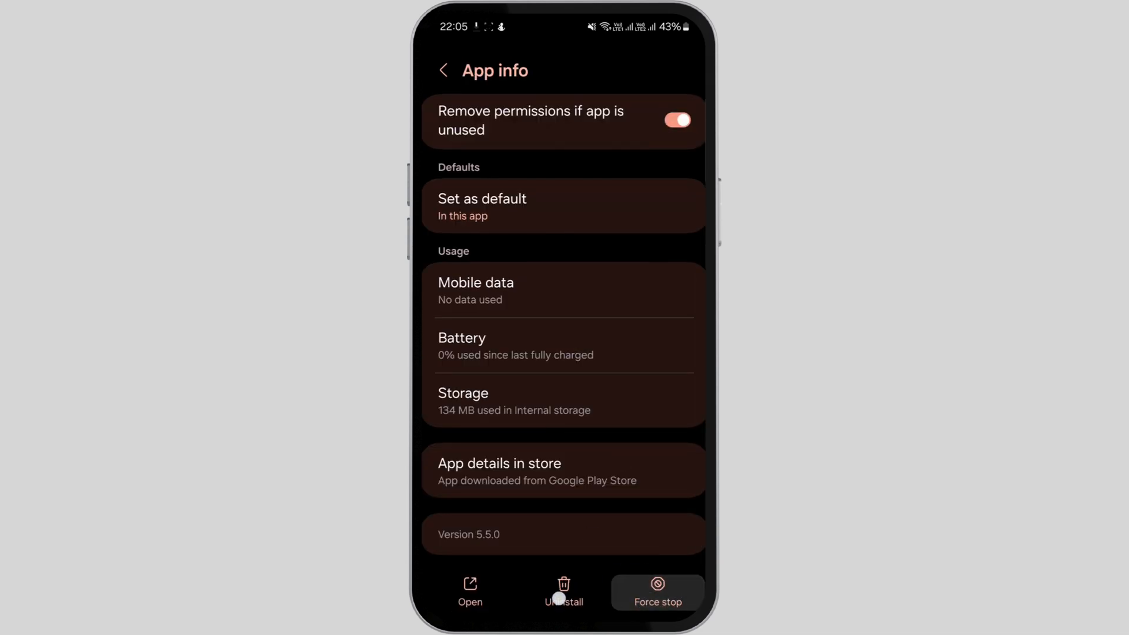
left_click(564, 589)
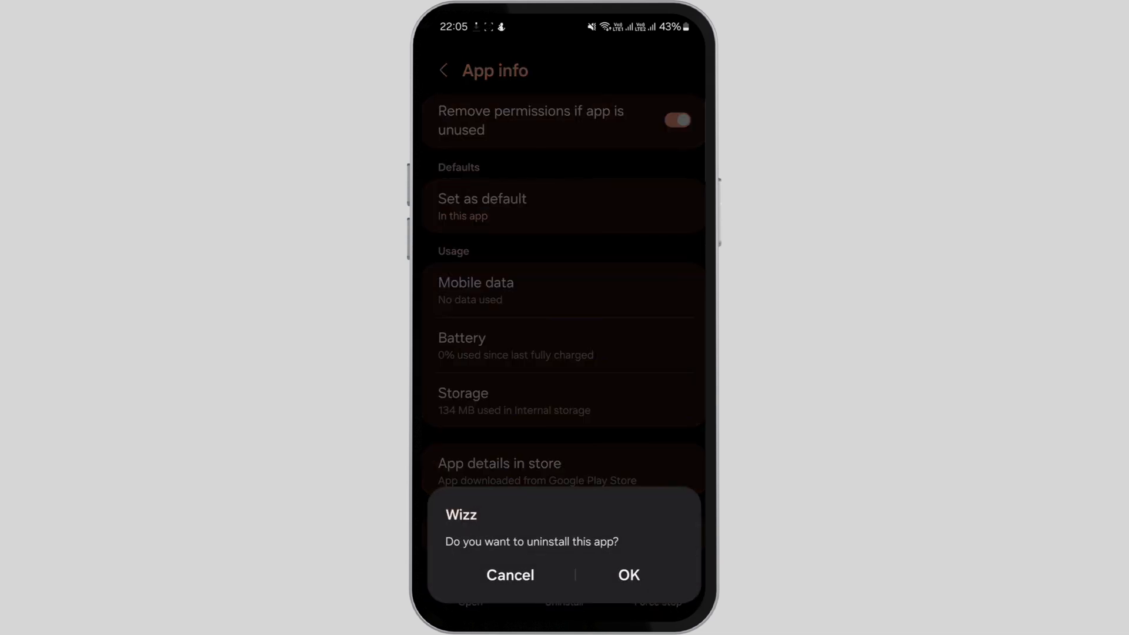
left_click(628, 575)
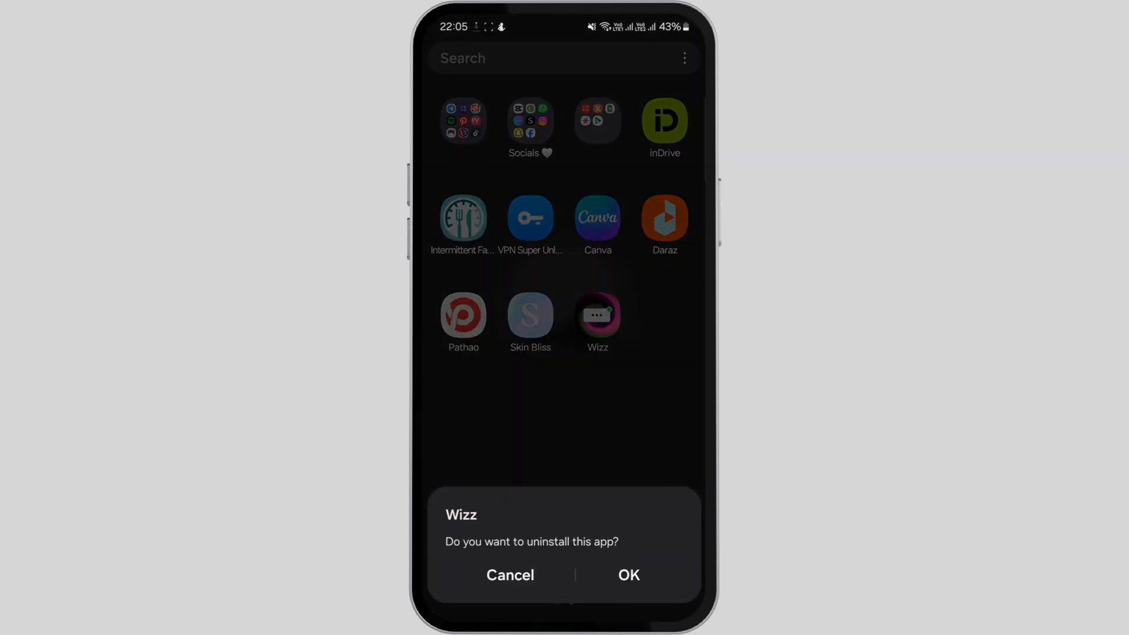
left_click(510, 575)
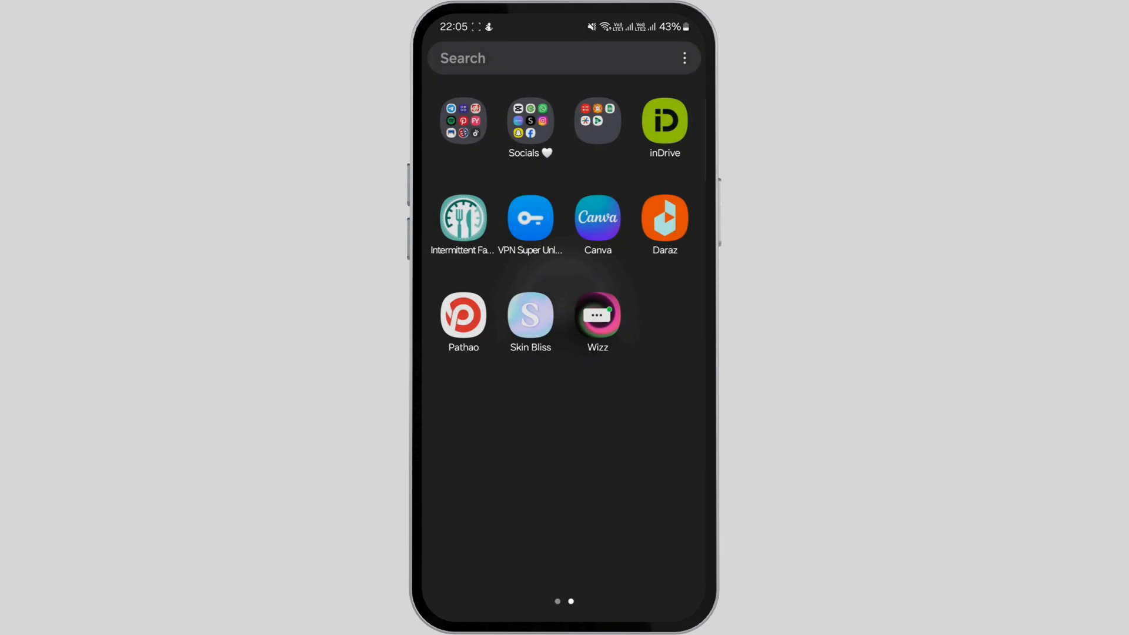